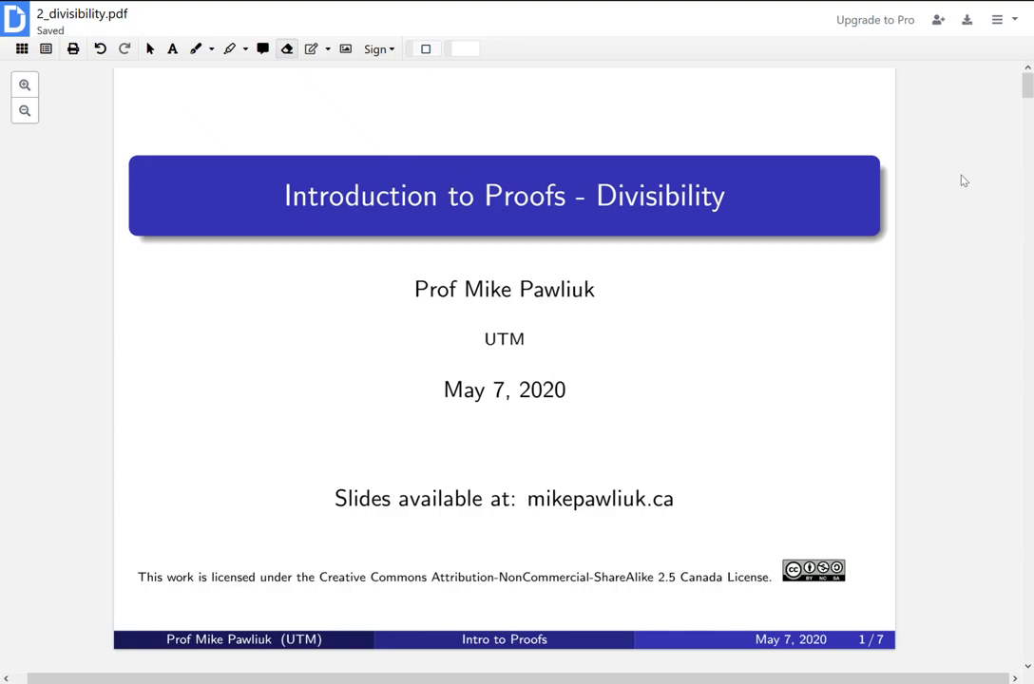
mouse_move(937, 246)
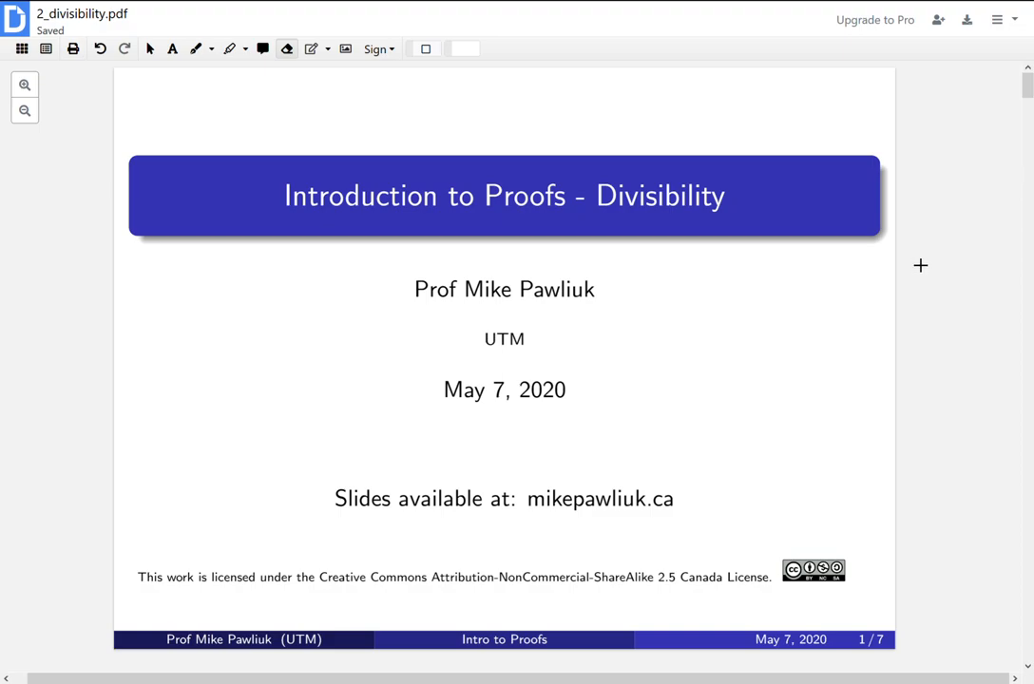
scroll("down", 3)
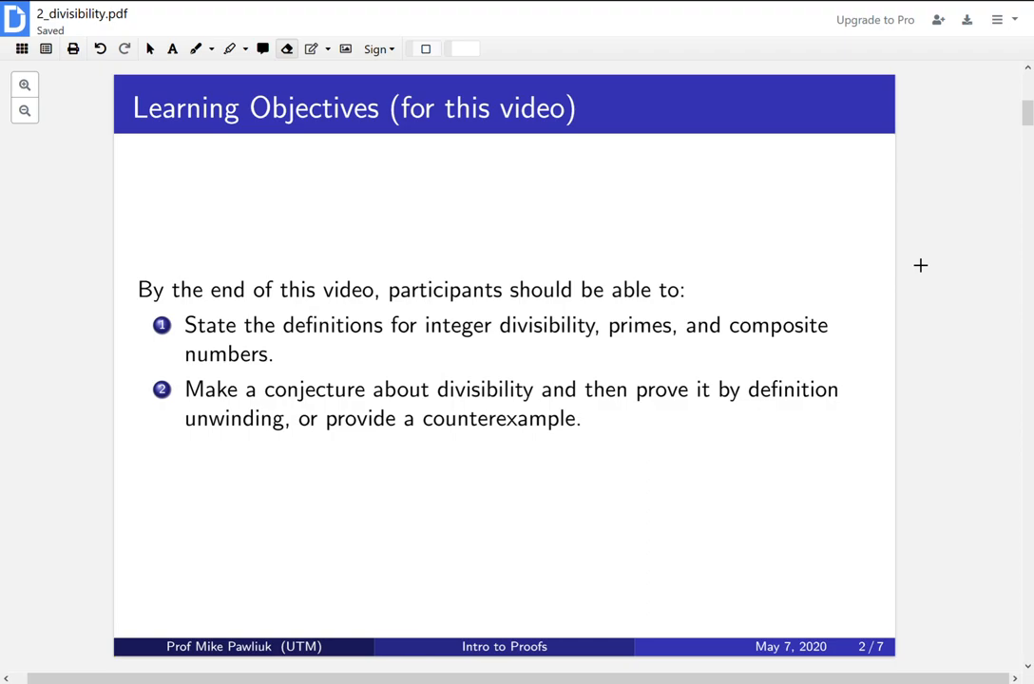
scroll("down", 3)
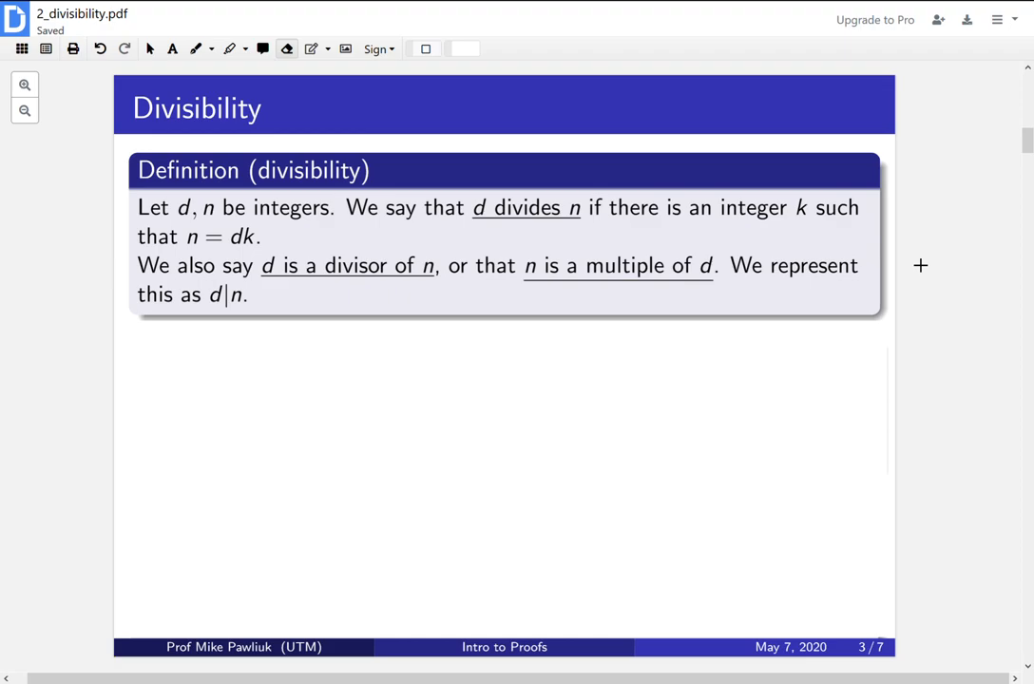
mouse_move(253, 320)
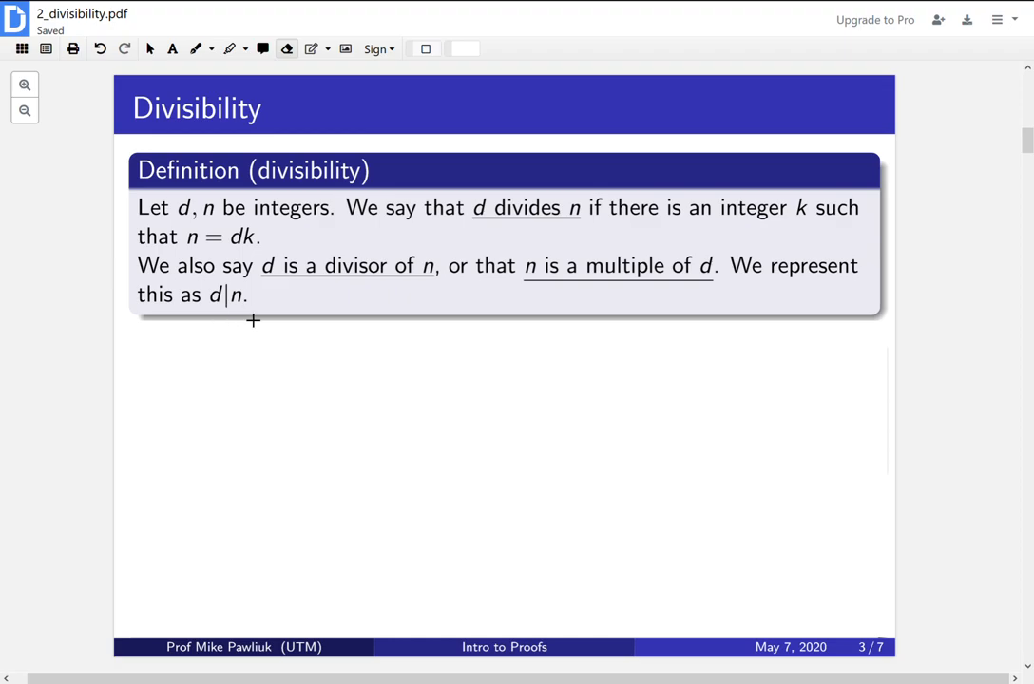
mouse_move(265, 314)
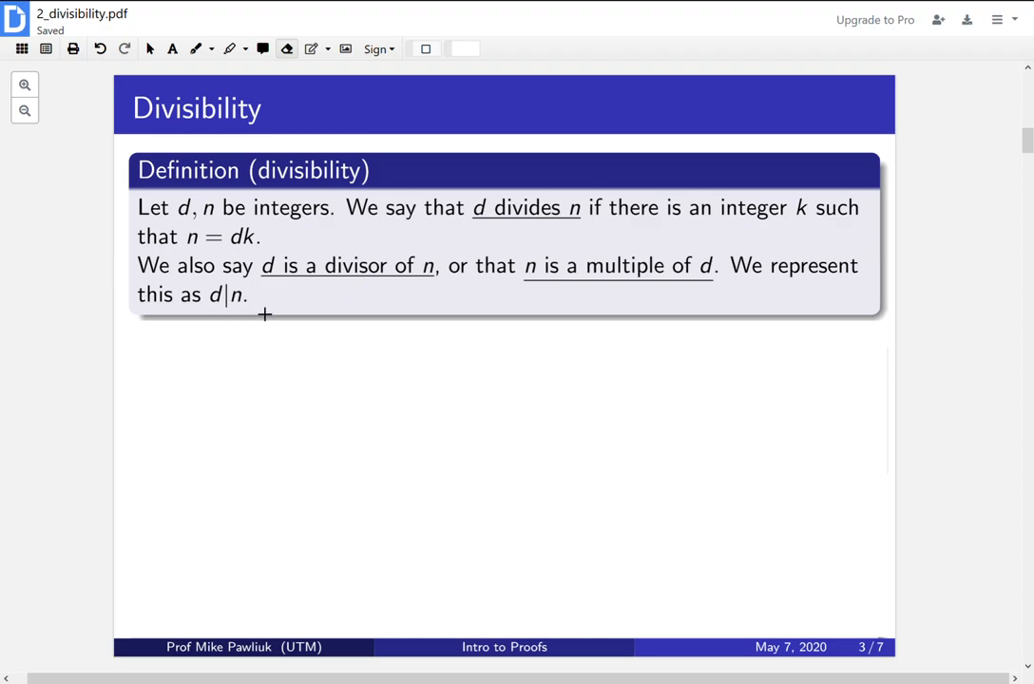
mouse_move(750, 305)
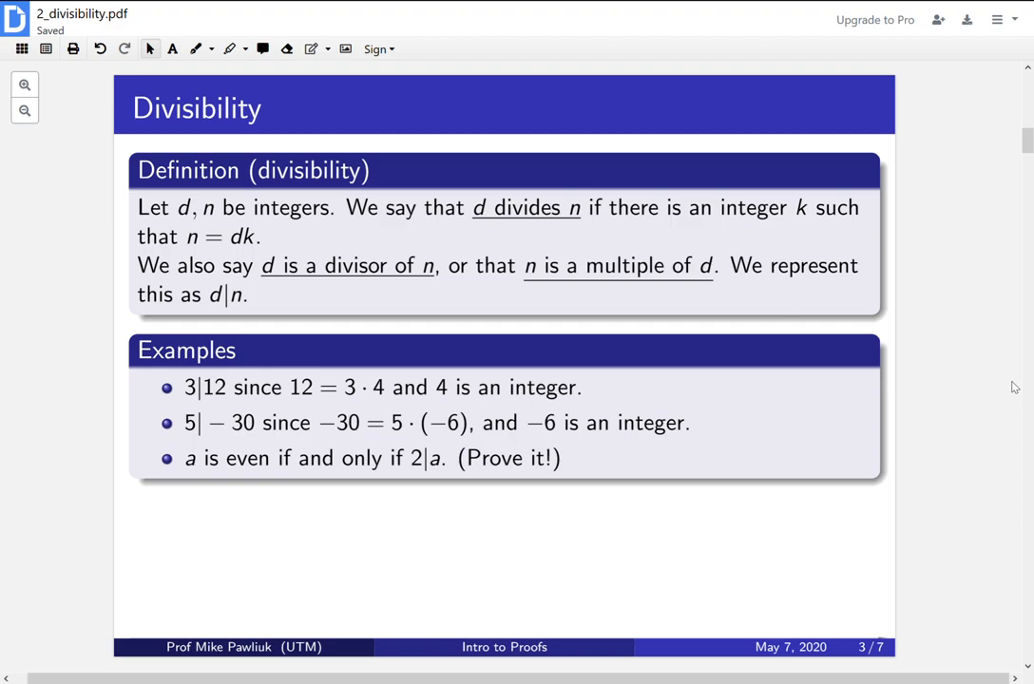
mouse_move(1023, 397)
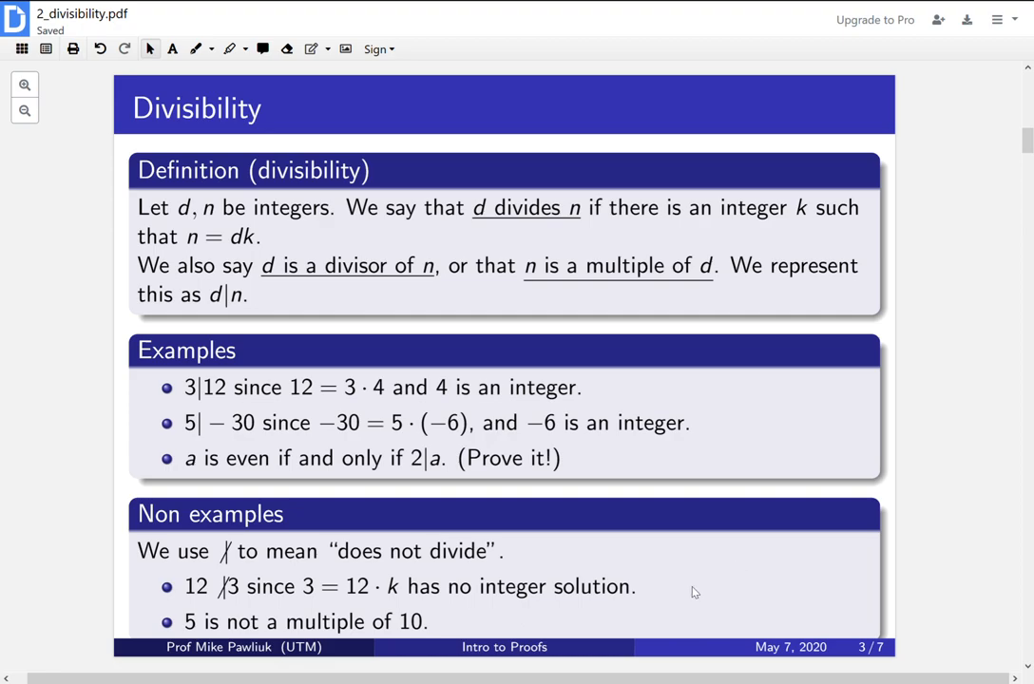
mouse_move(467, 623)
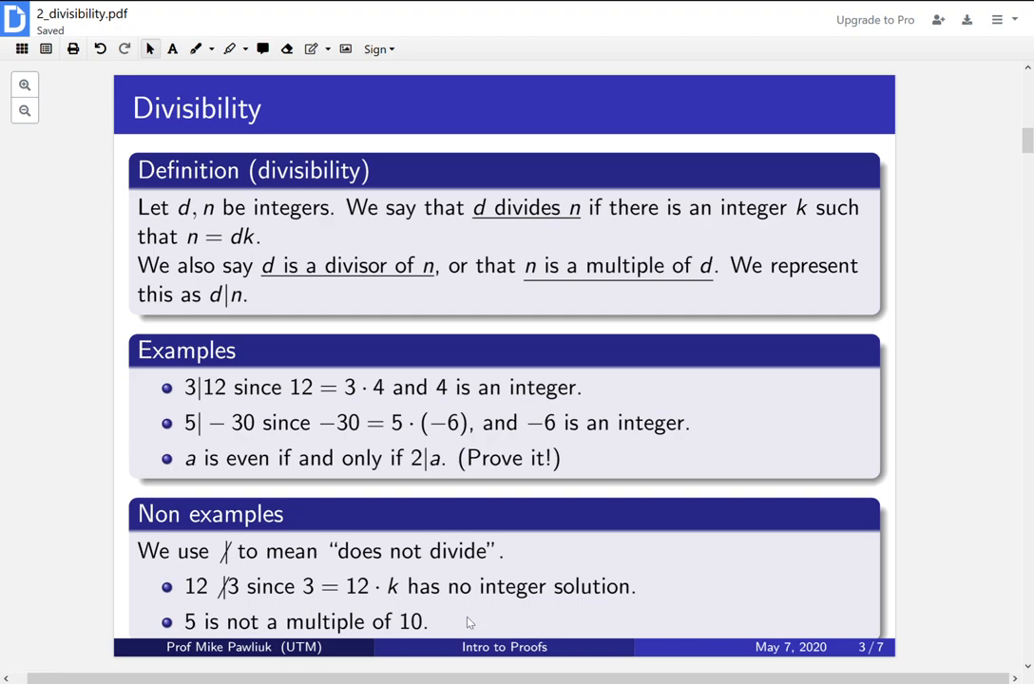
mouse_move(243, 317)
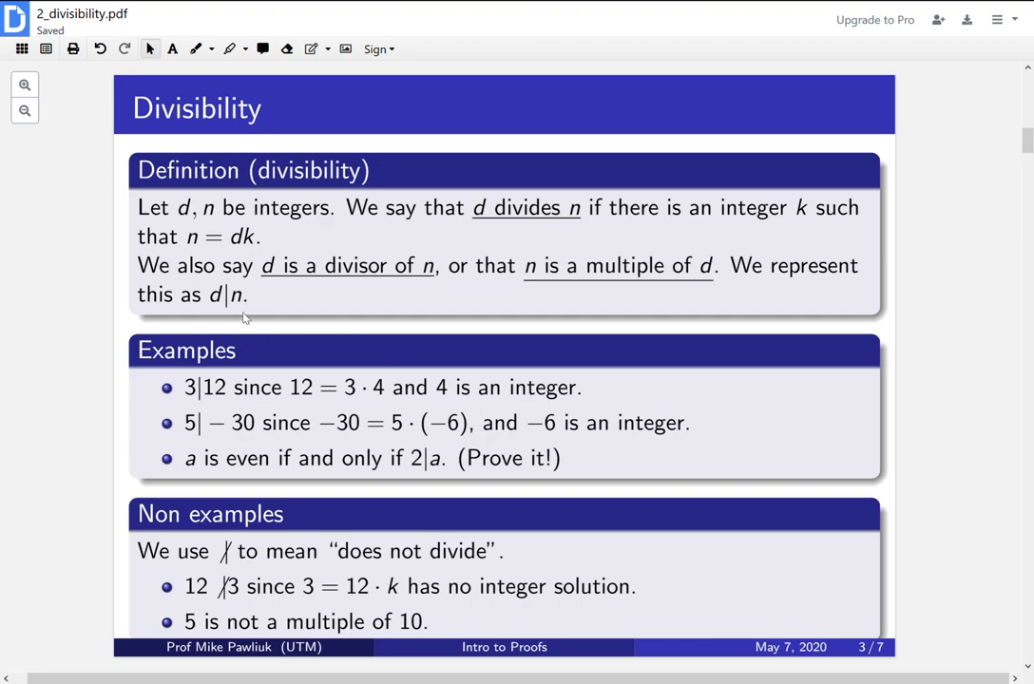
mouse_move(263, 621)
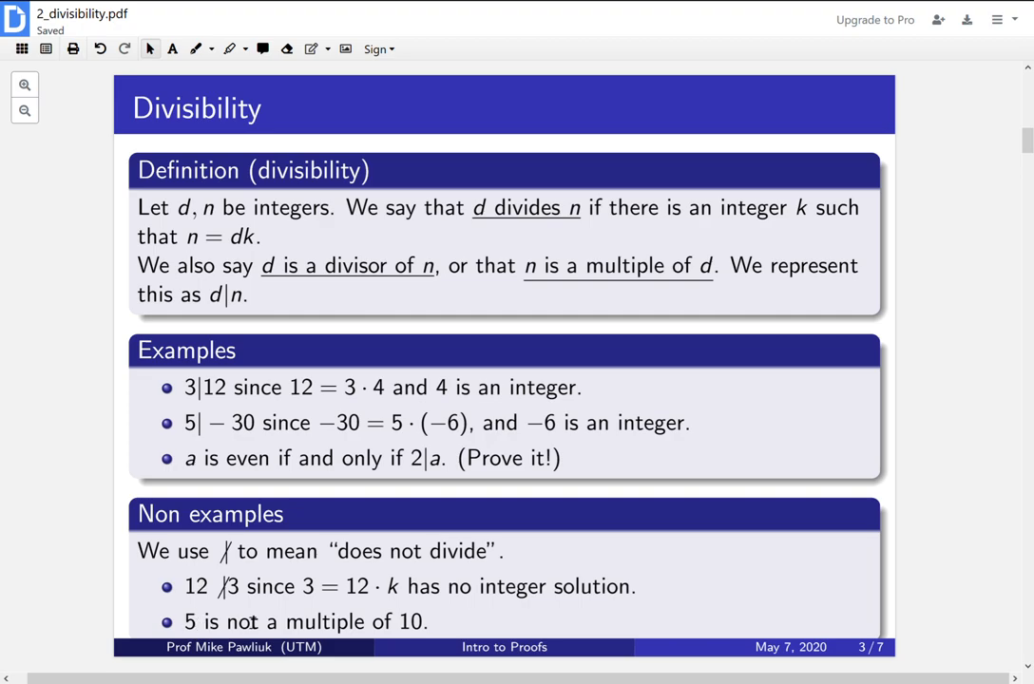
mouse_move(439, 628)
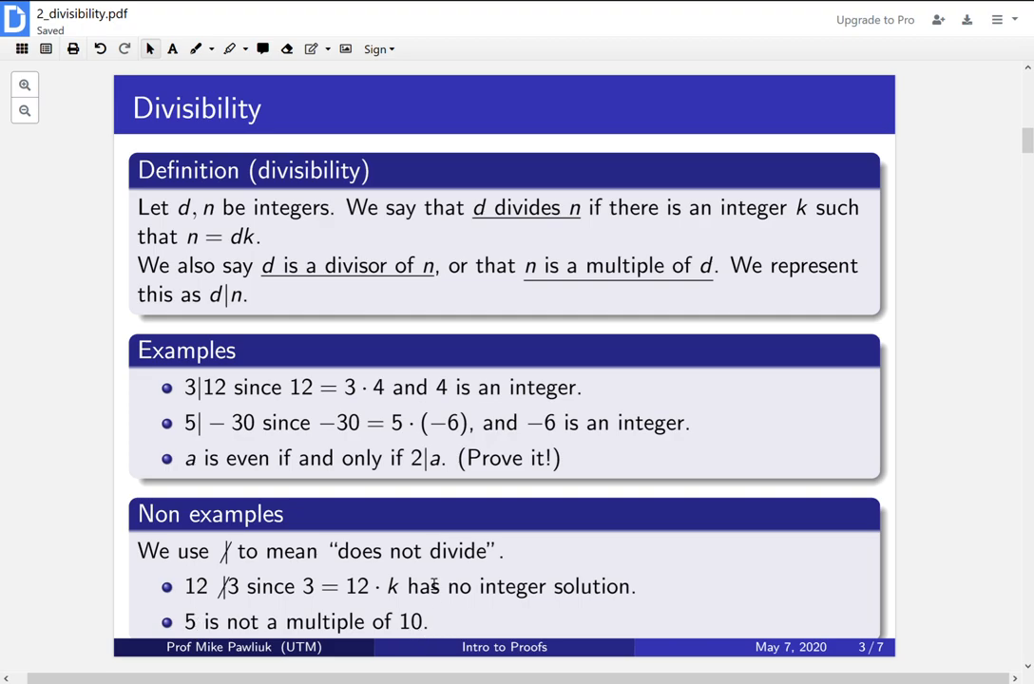
mouse_move(647, 486)
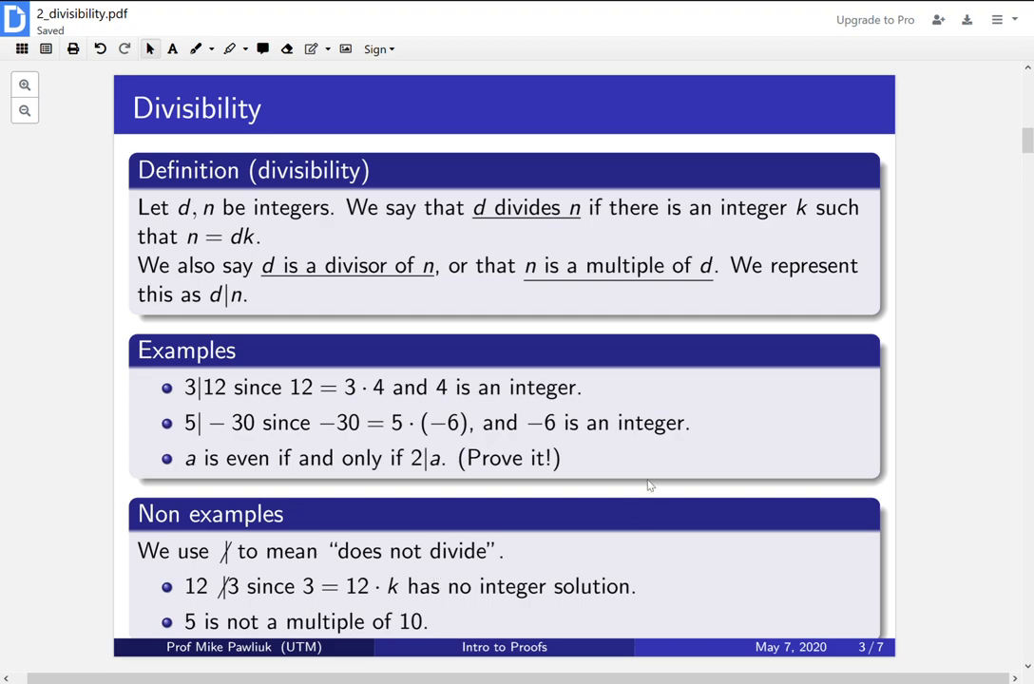
mouse_move(331, 367)
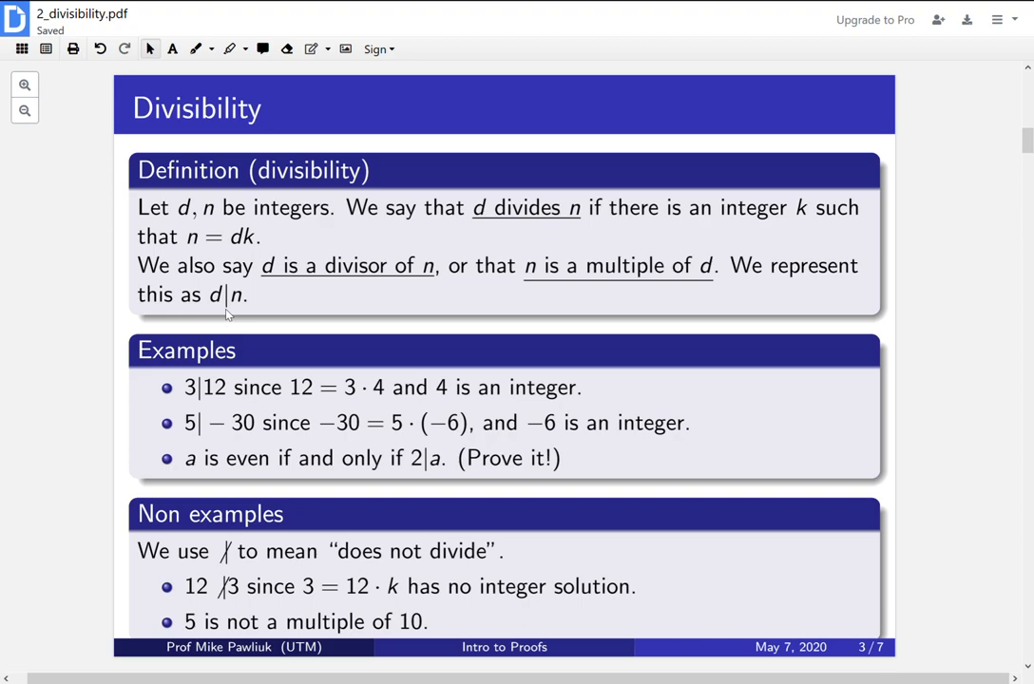
mouse_move(373, 363)
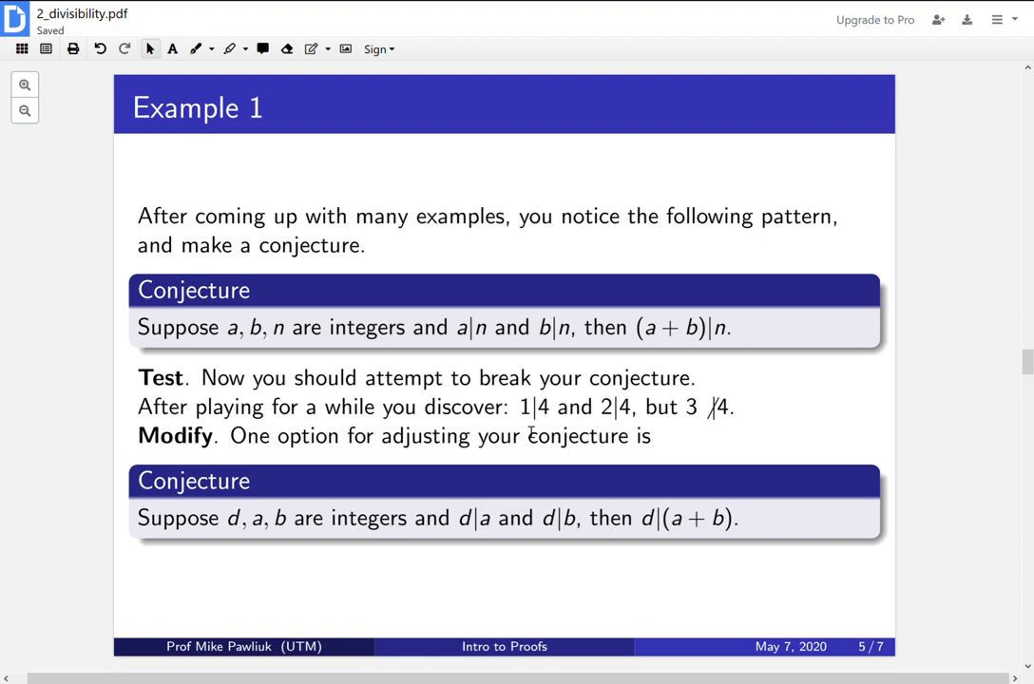
scroll("down", 3)
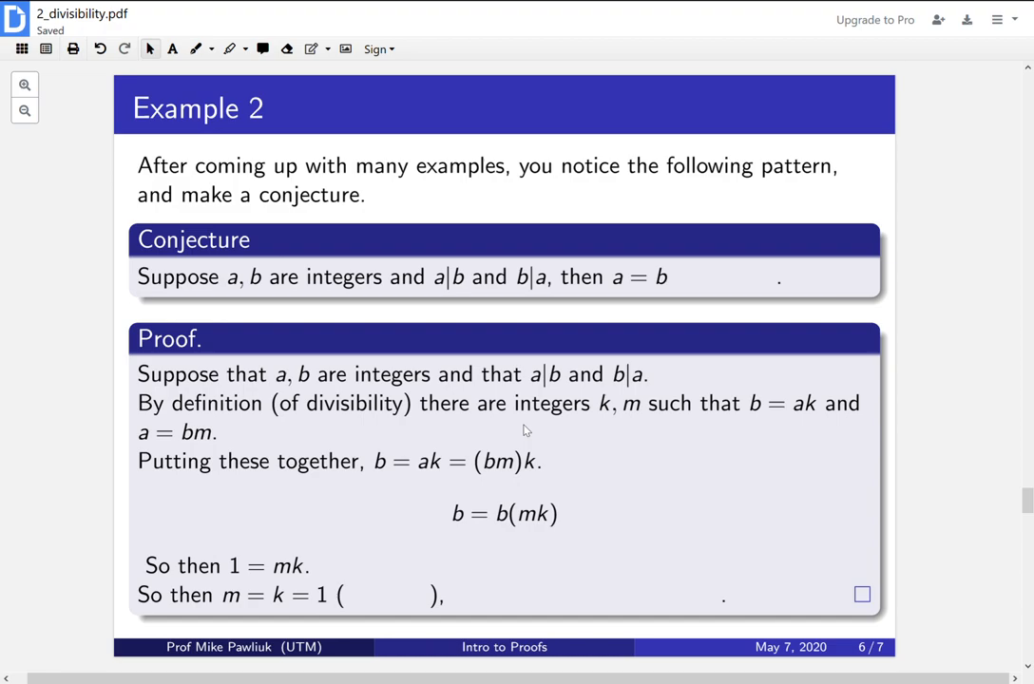
mouse_move(776, 424)
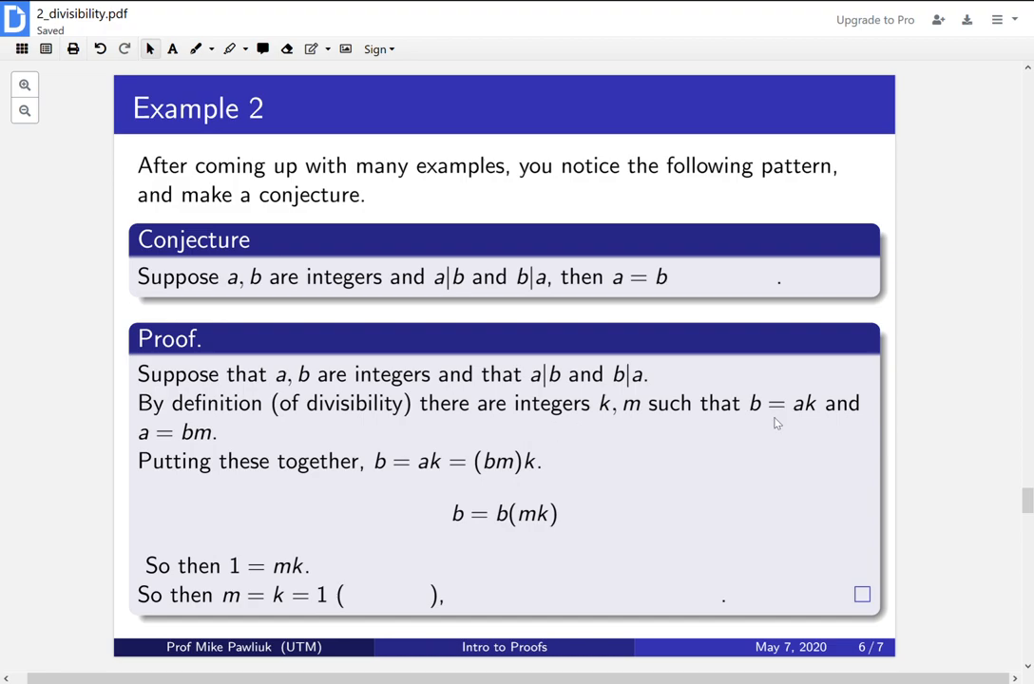
mouse_move(820, 430)
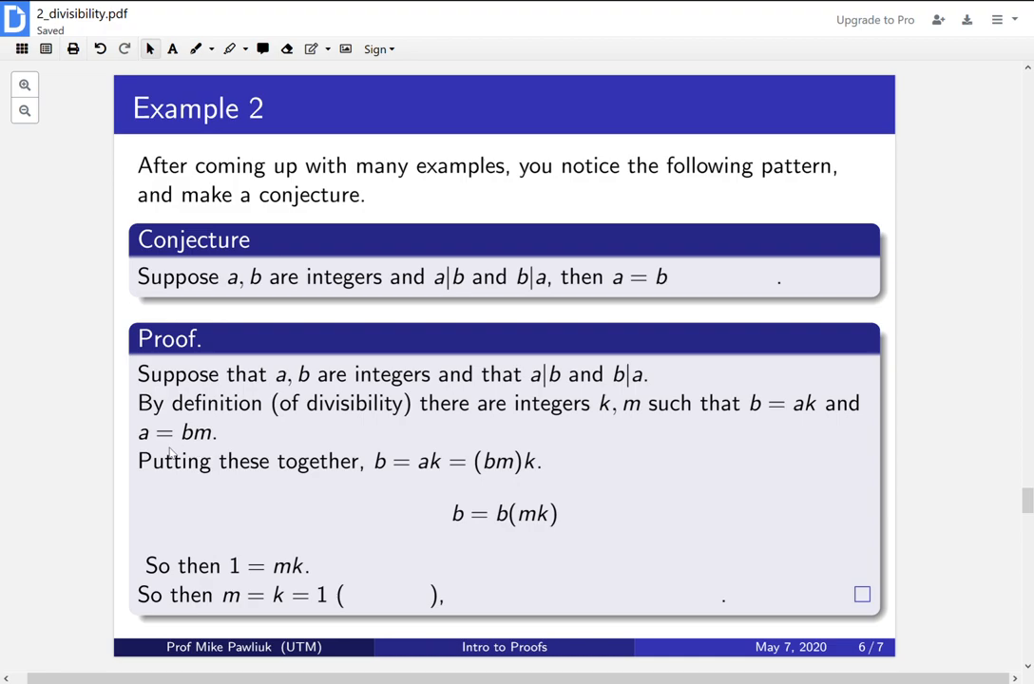
mouse_move(394, 422)
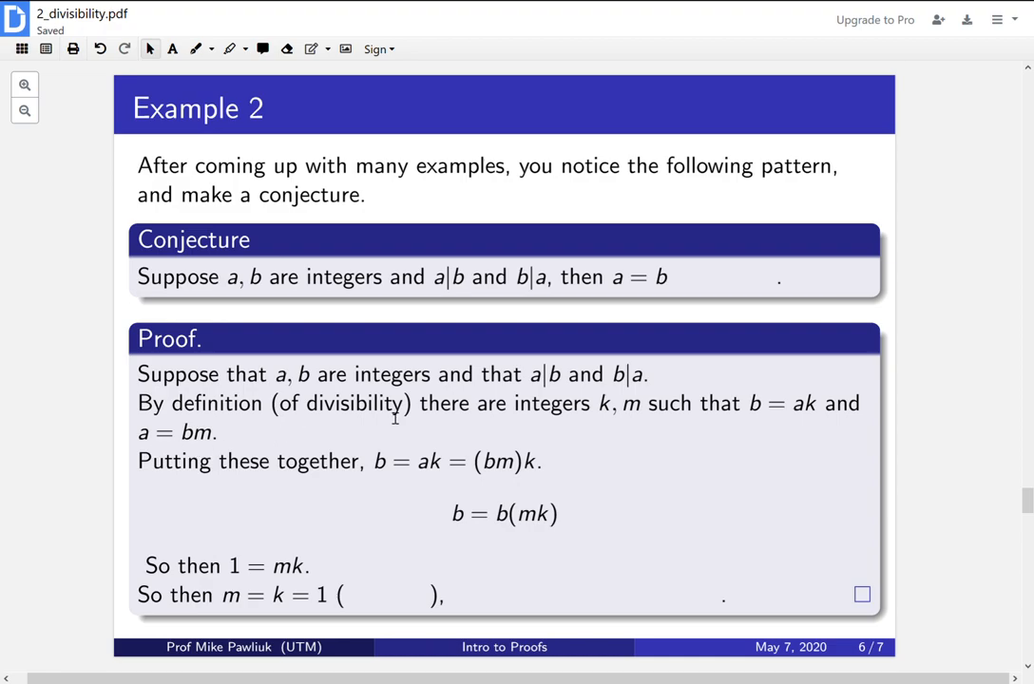
mouse_move(361, 570)
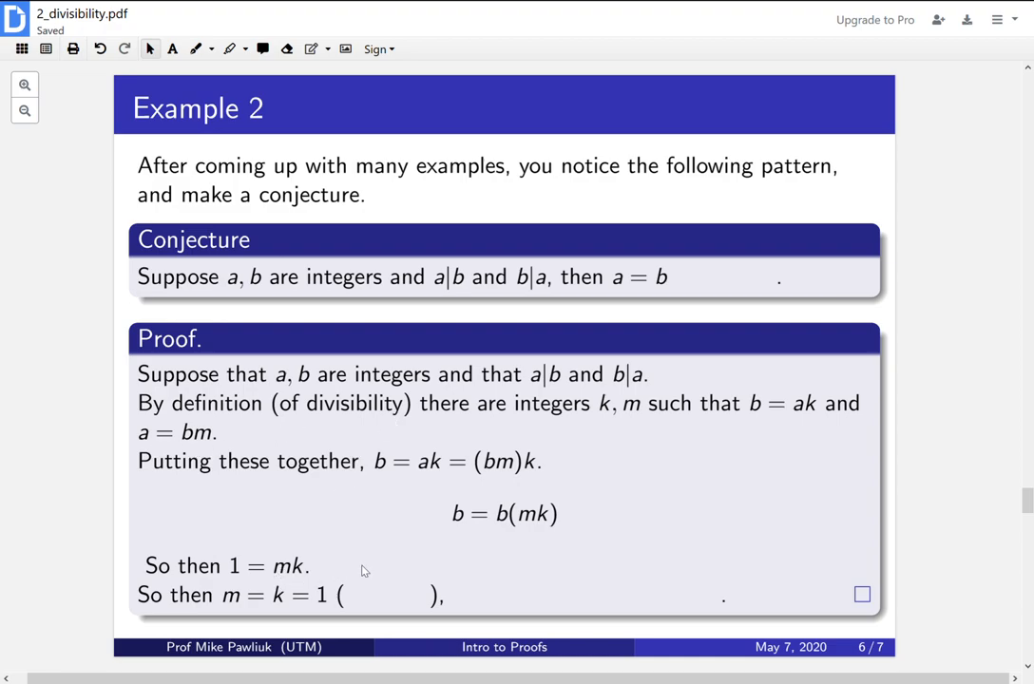
mouse_move(481, 593)
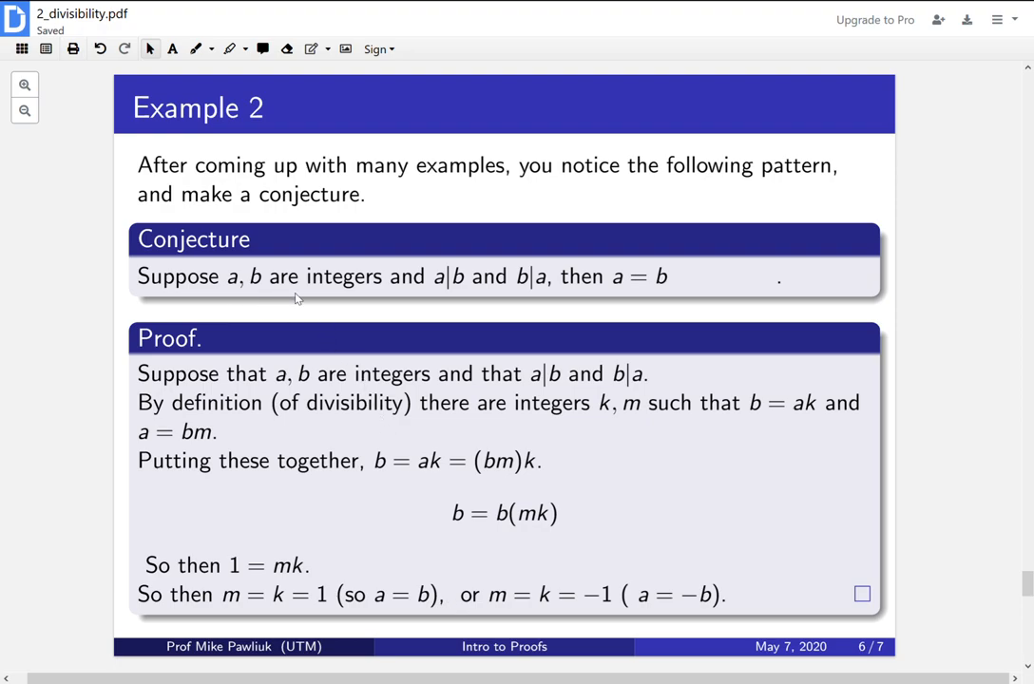
mouse_move(472, 312)
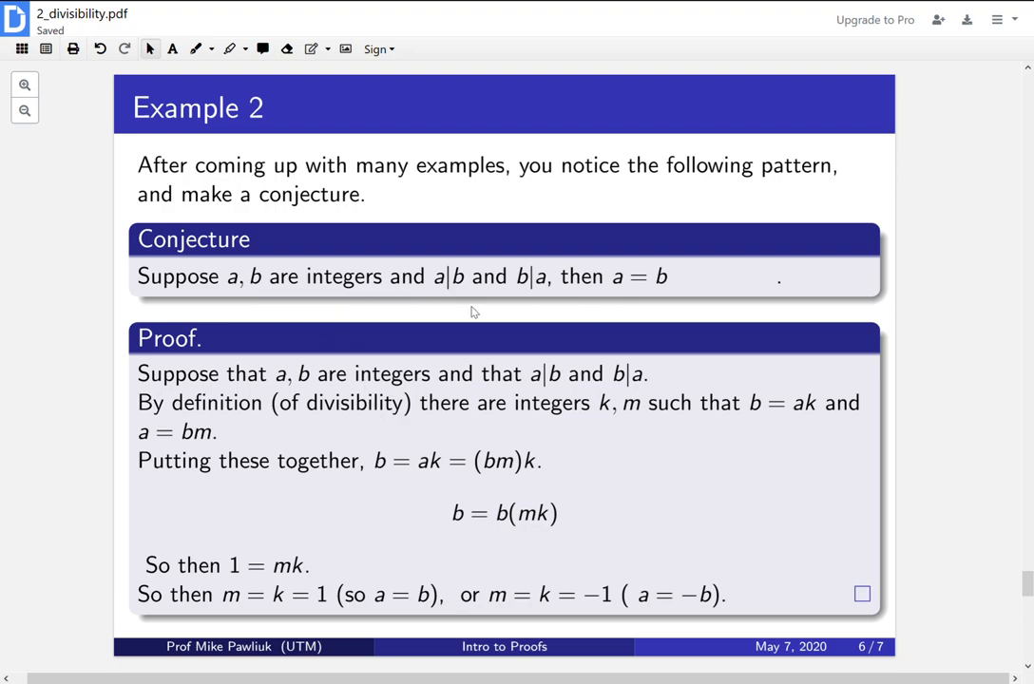
mouse_move(595, 300)
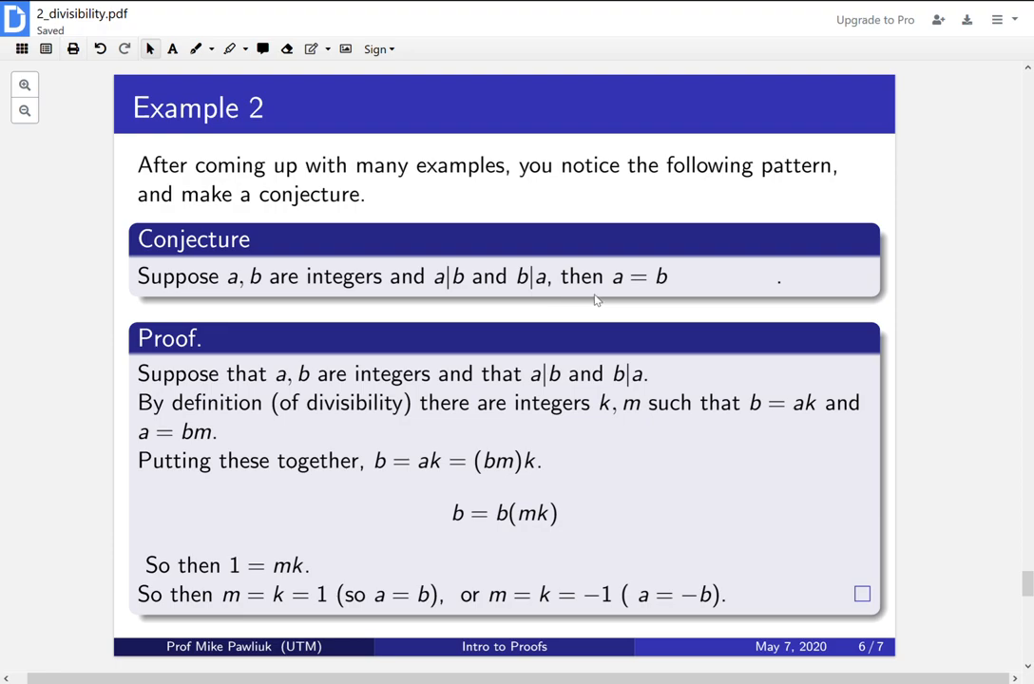
mouse_move(670, 301)
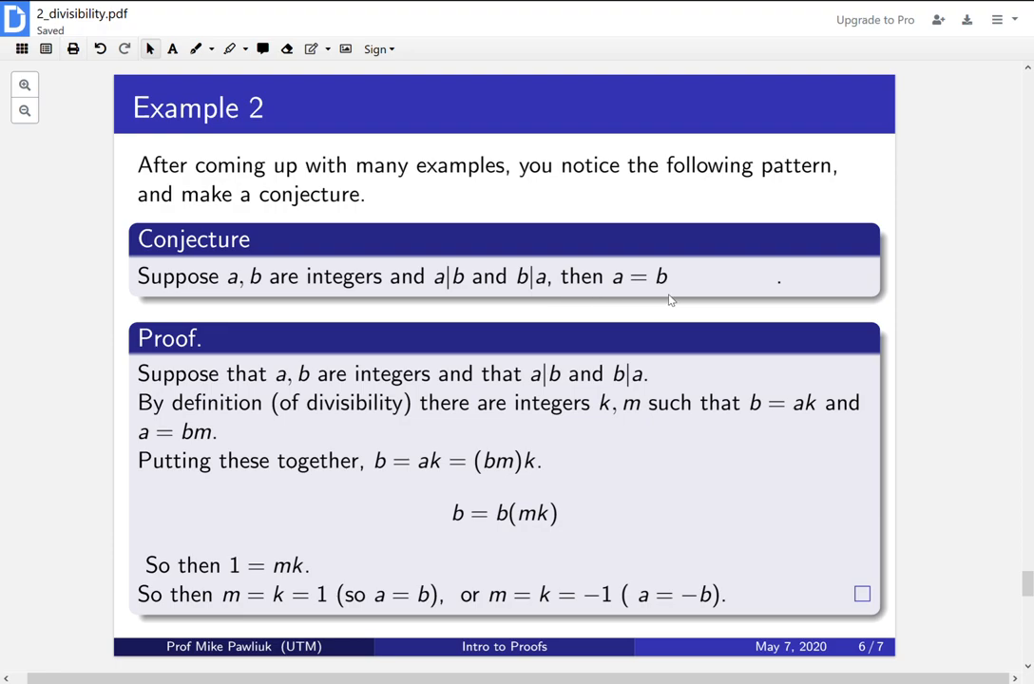
mouse_move(650, 623)
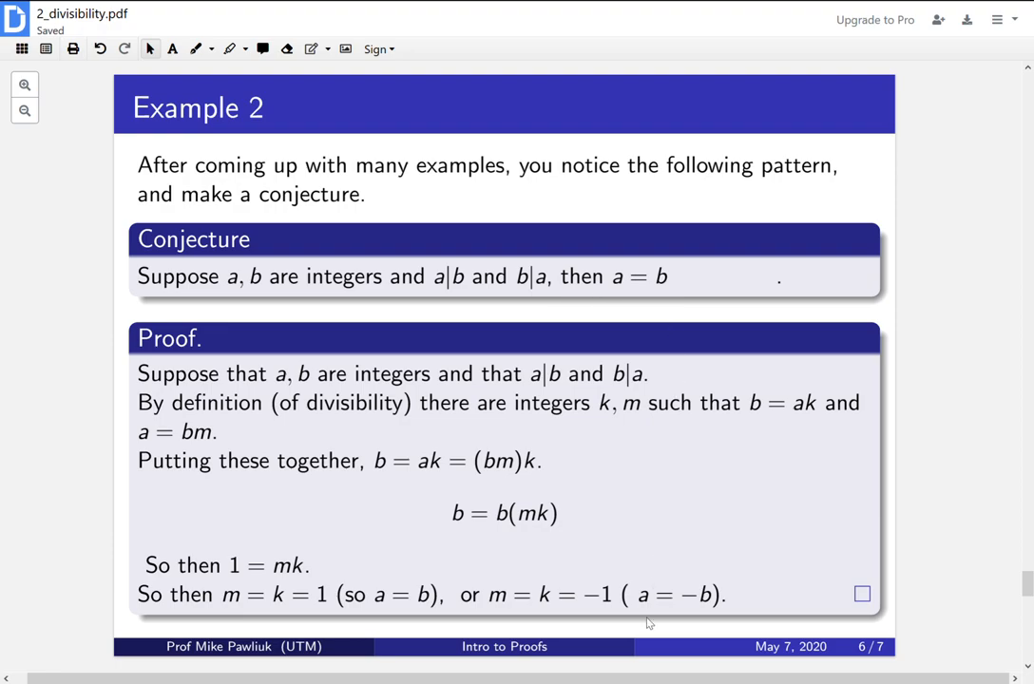
mouse_move(719, 617)
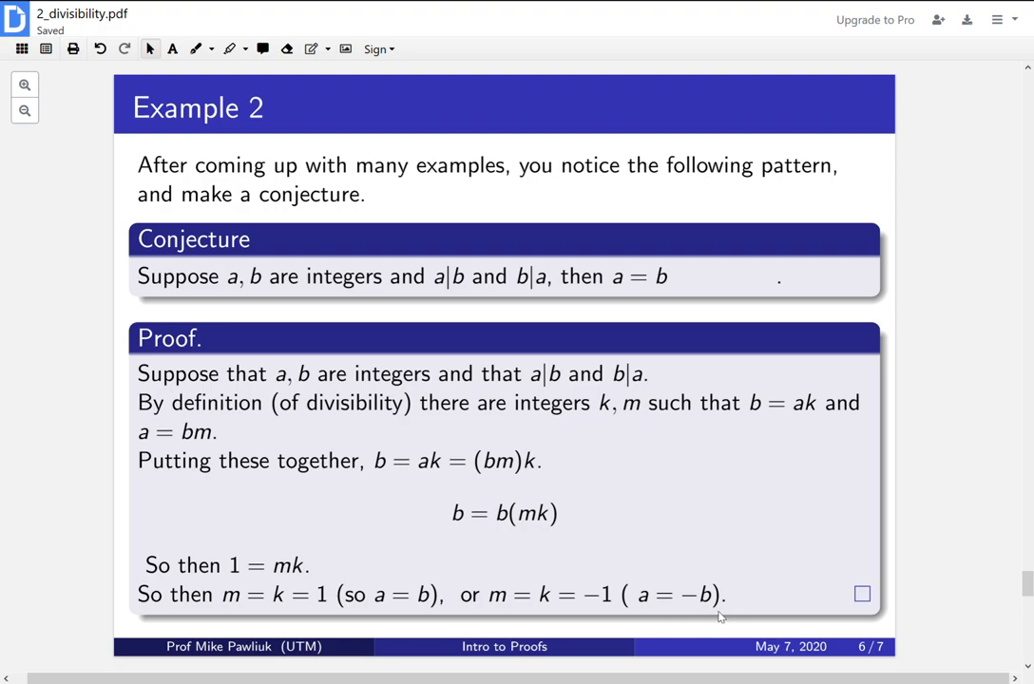